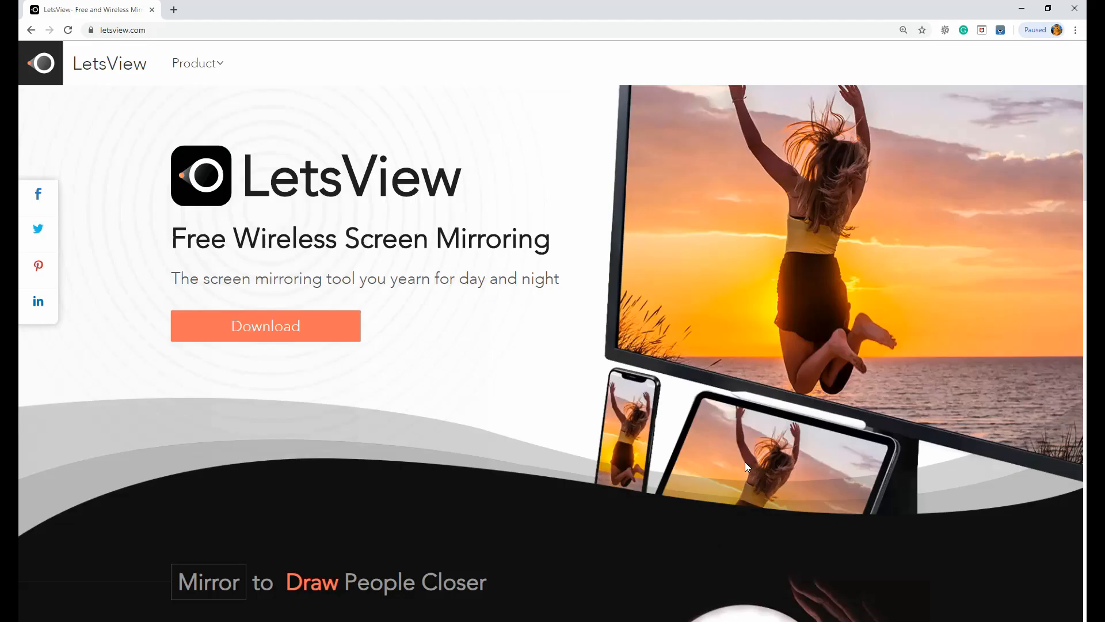
# Step: Download the letsview.exe installer from letsview.com in Chrome
pyautogui.click(198, 62)
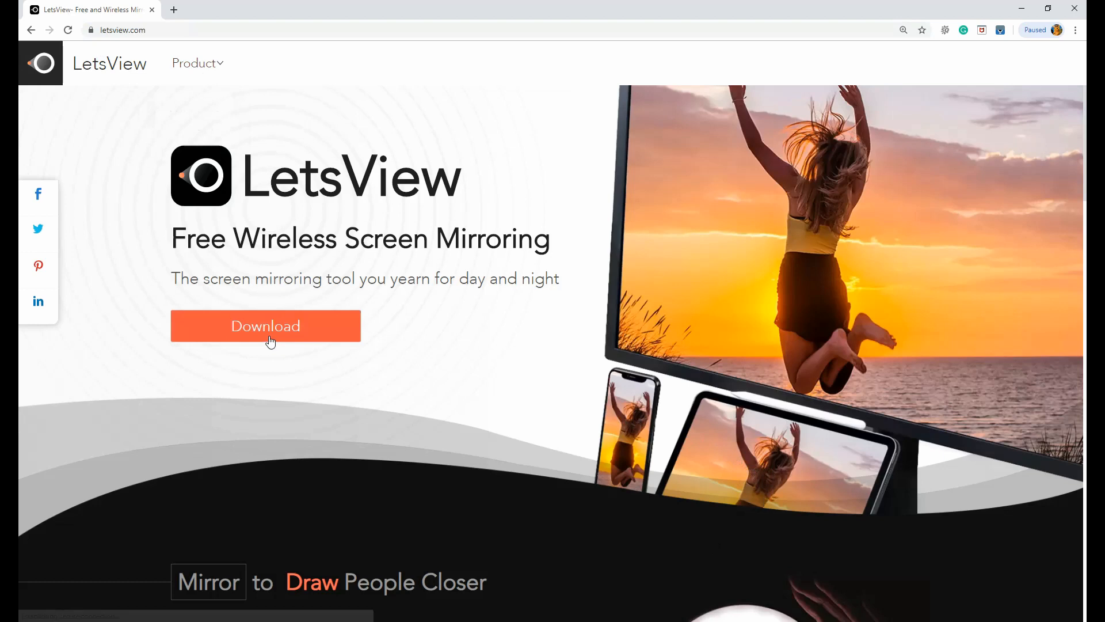
pyautogui.click(265, 326)
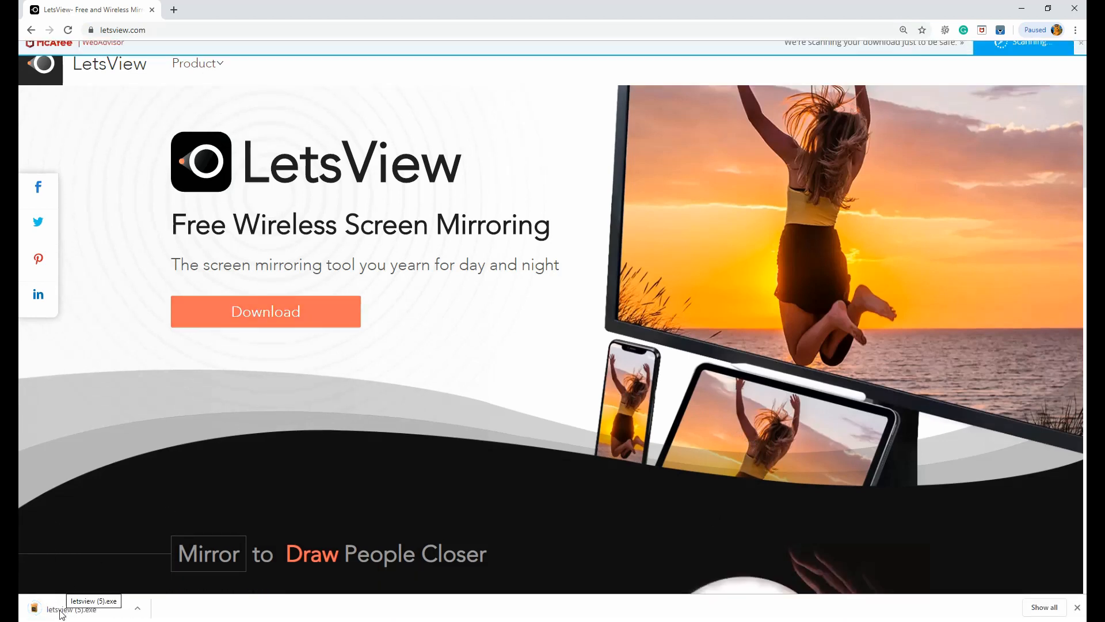
# Step: Run the installer in English and choose D:\LetsView as the install folder
pyautogui.click(63, 608)
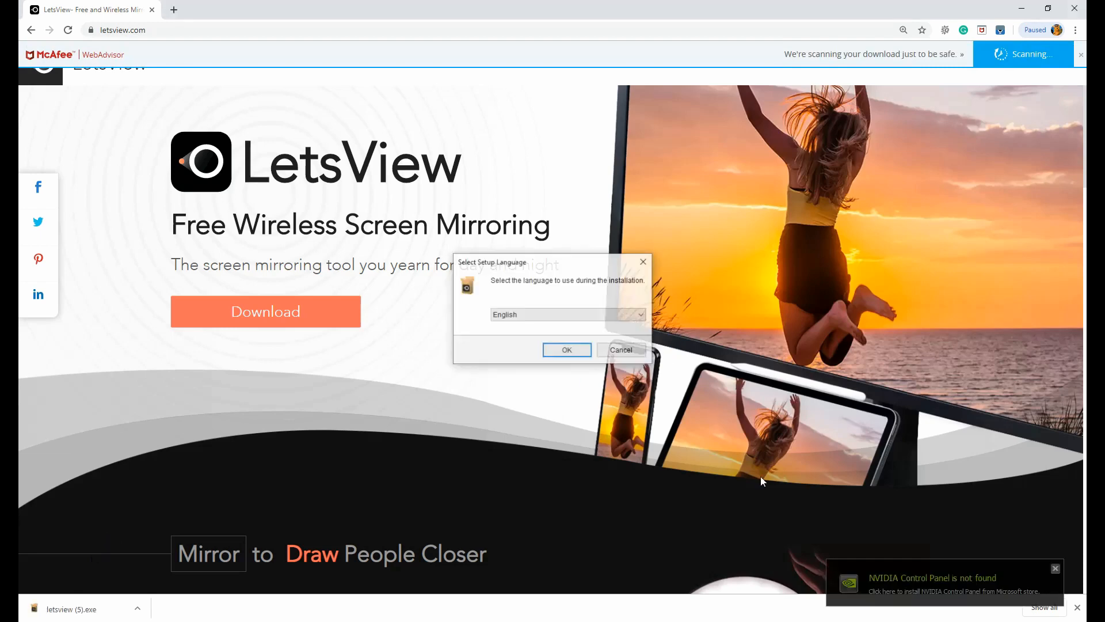
pyautogui.click(566, 350)
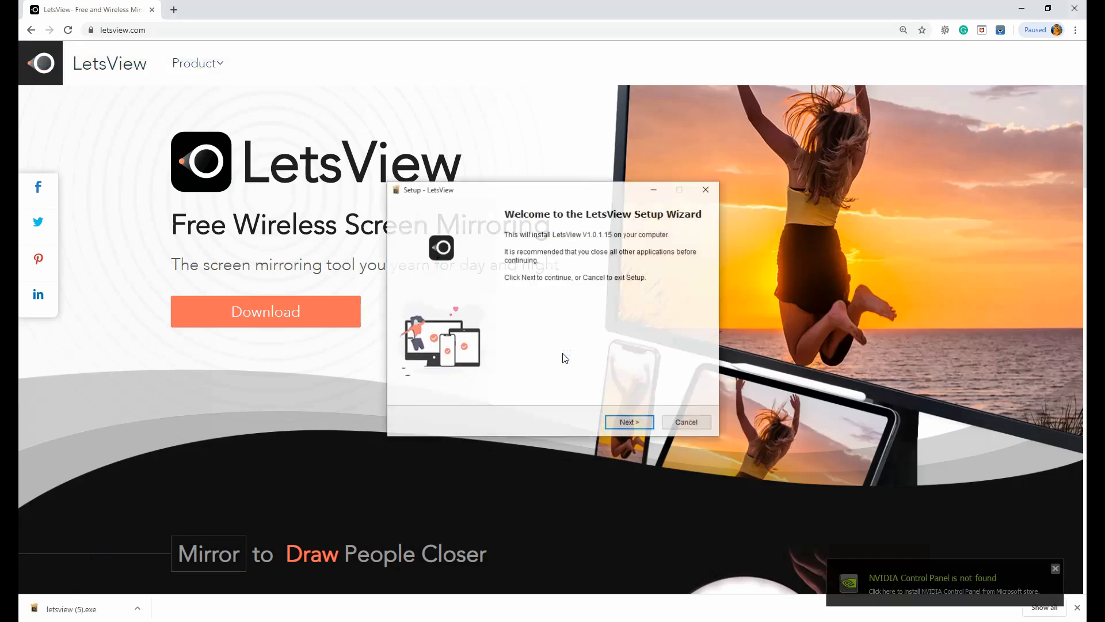
pyautogui.click(627, 421)
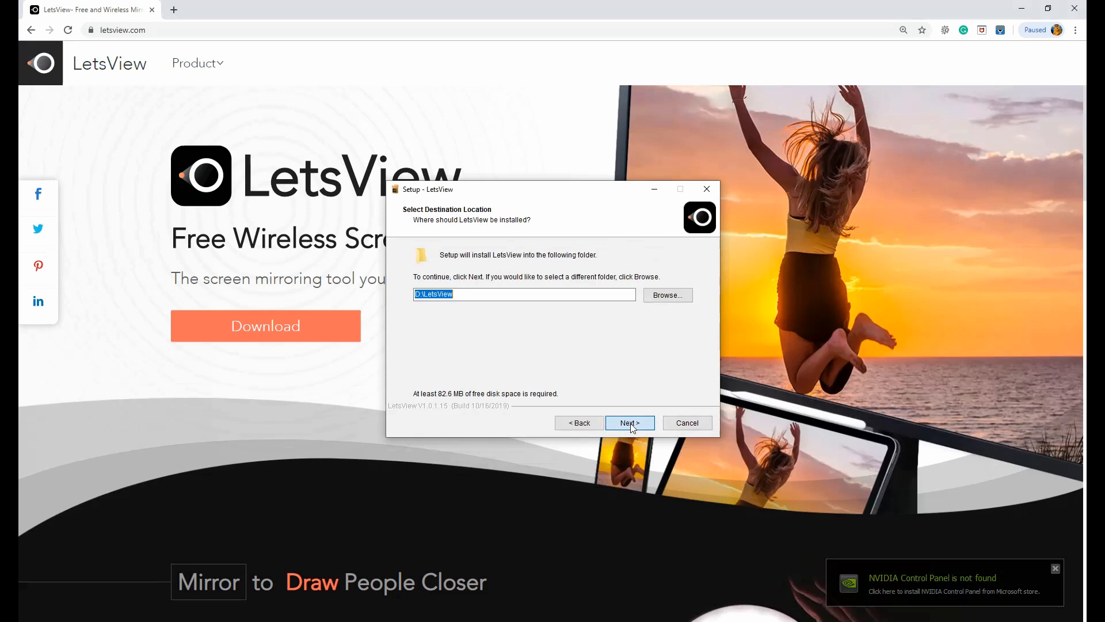
pyautogui.click(667, 295)
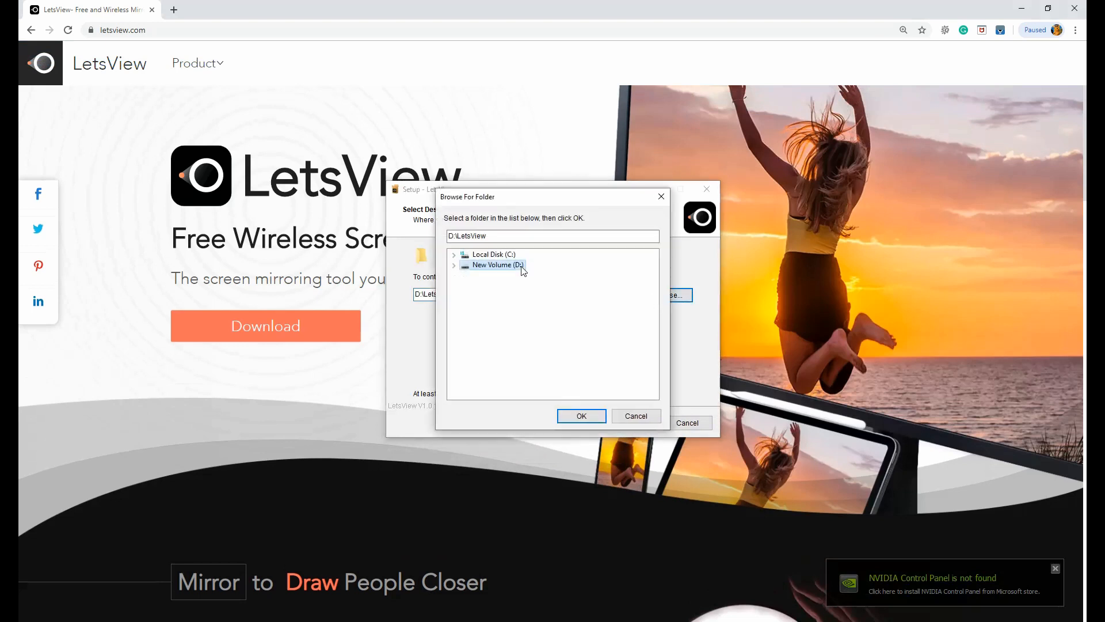
pyautogui.click(580, 415)
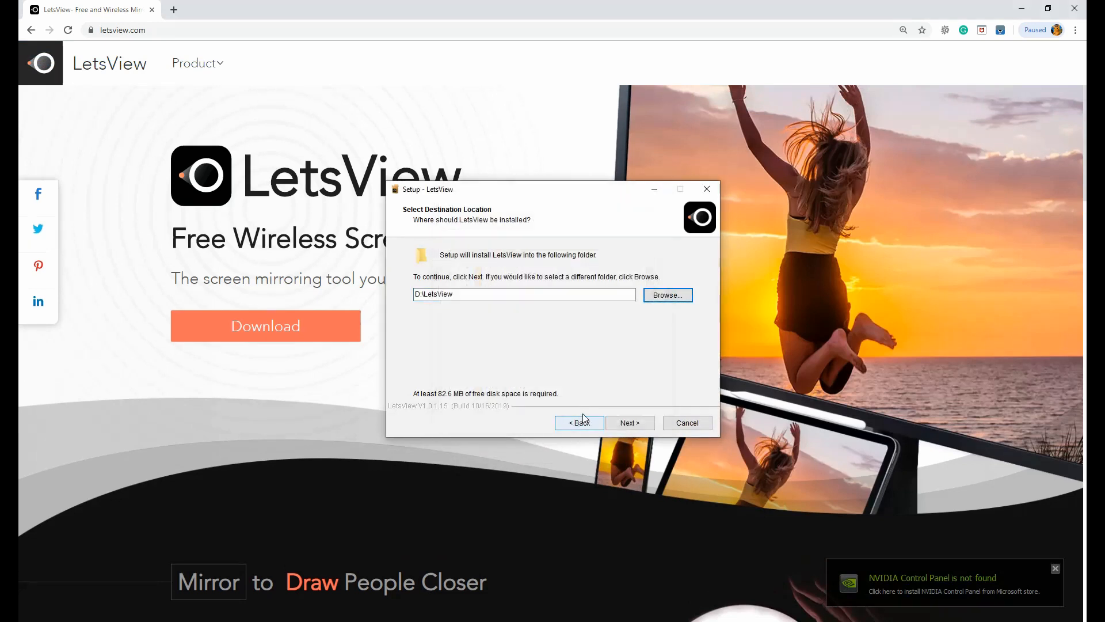
pyautogui.click(630, 422)
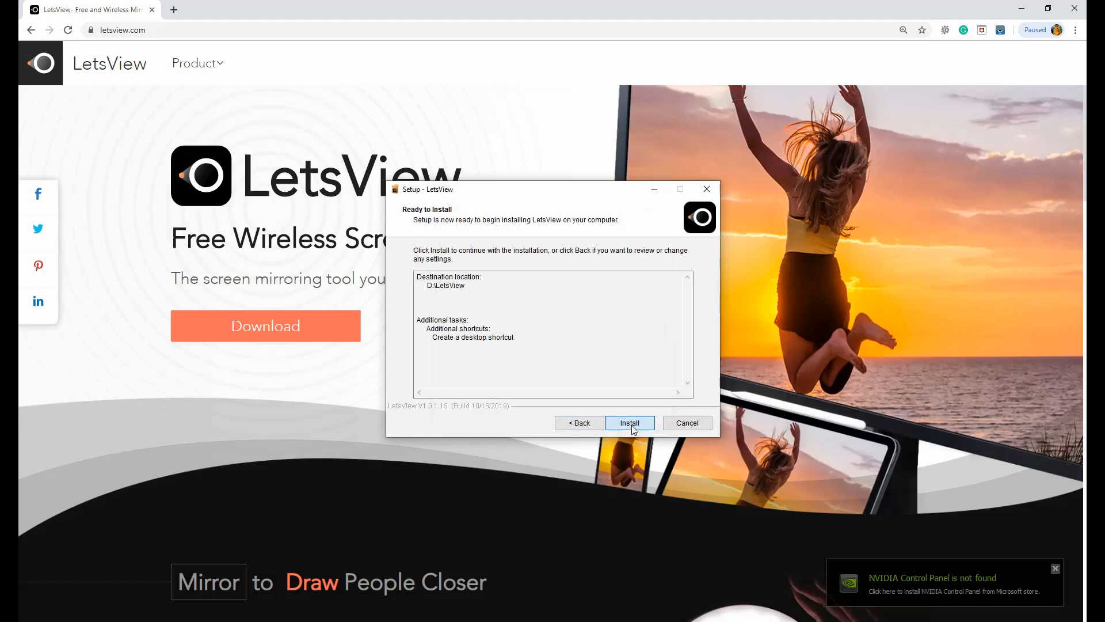
# Step: Install, letting setup close running LetsView automatically, and finish with LetsView launching
pyautogui.click(629, 422)
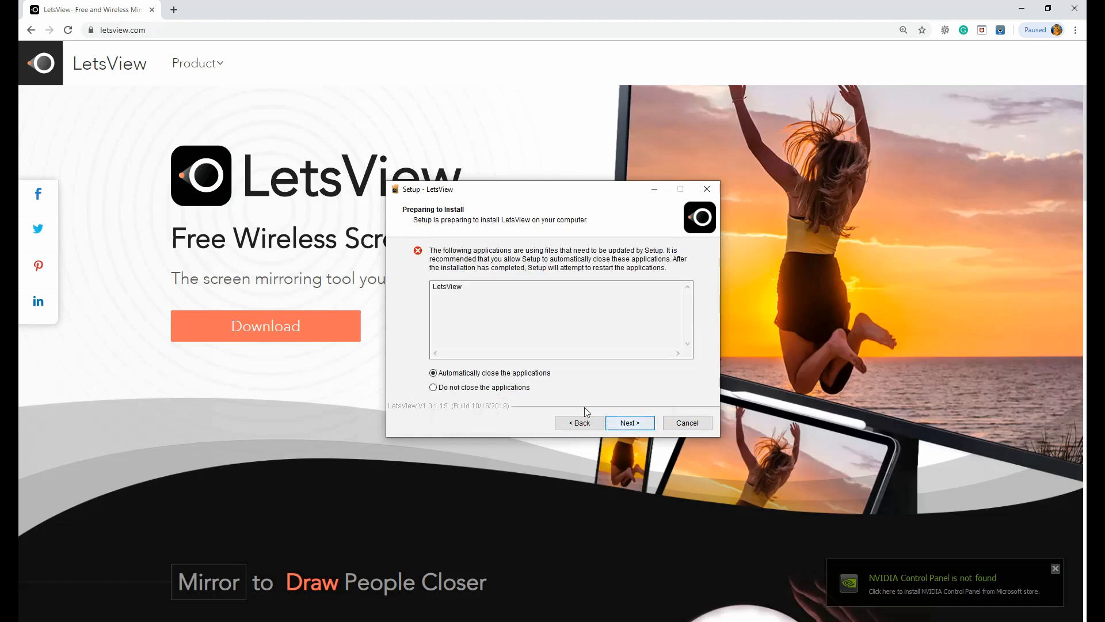
pyautogui.click(433, 386)
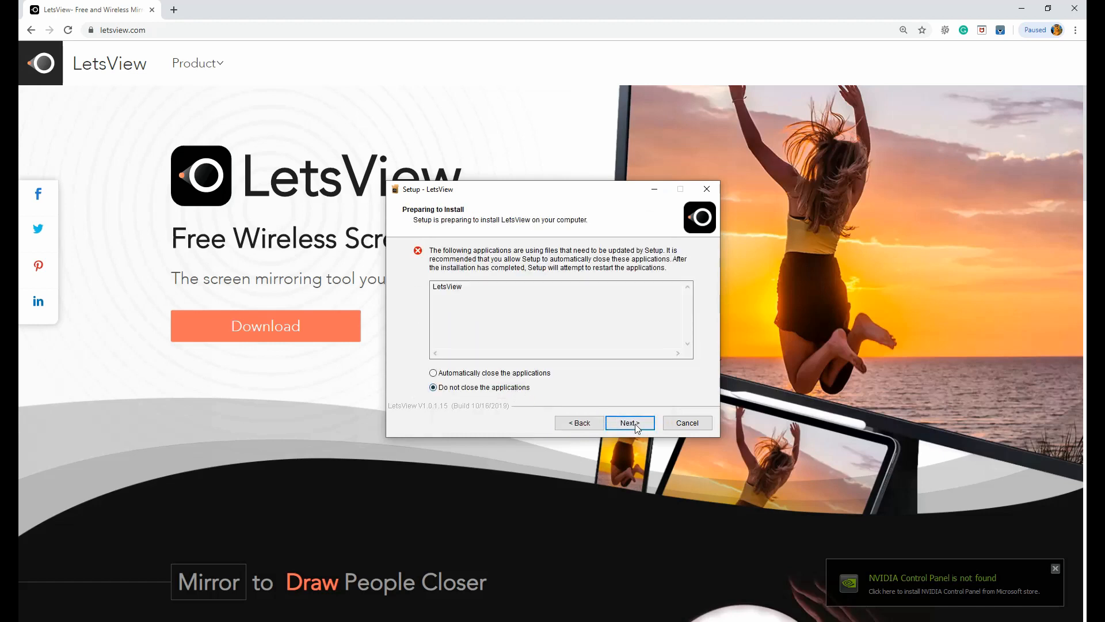
pyautogui.click(433, 372)
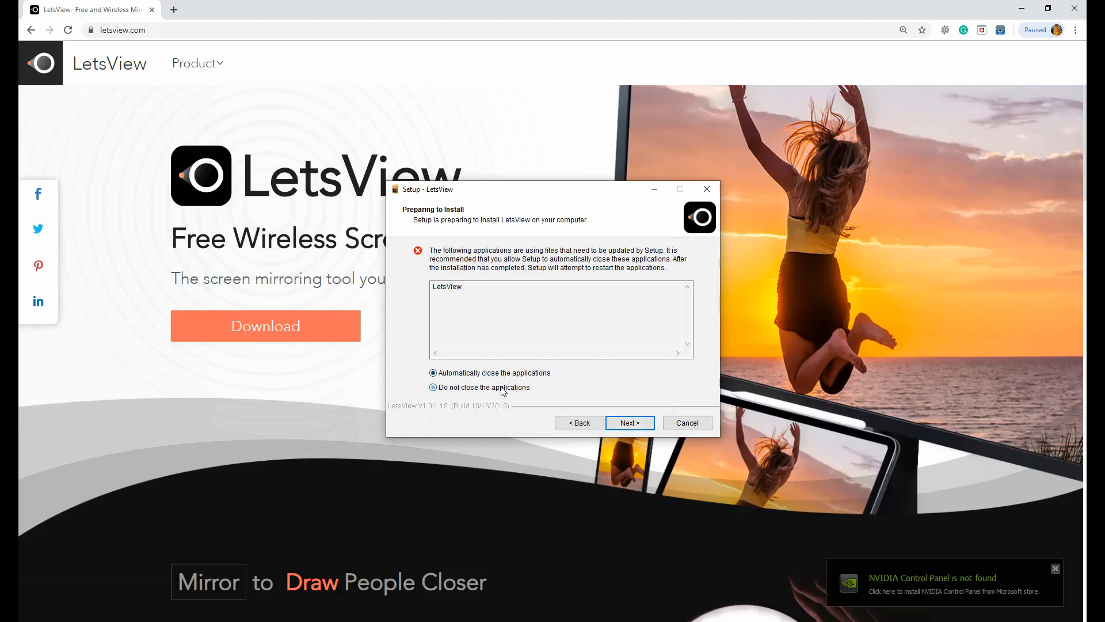
pyautogui.click(629, 423)
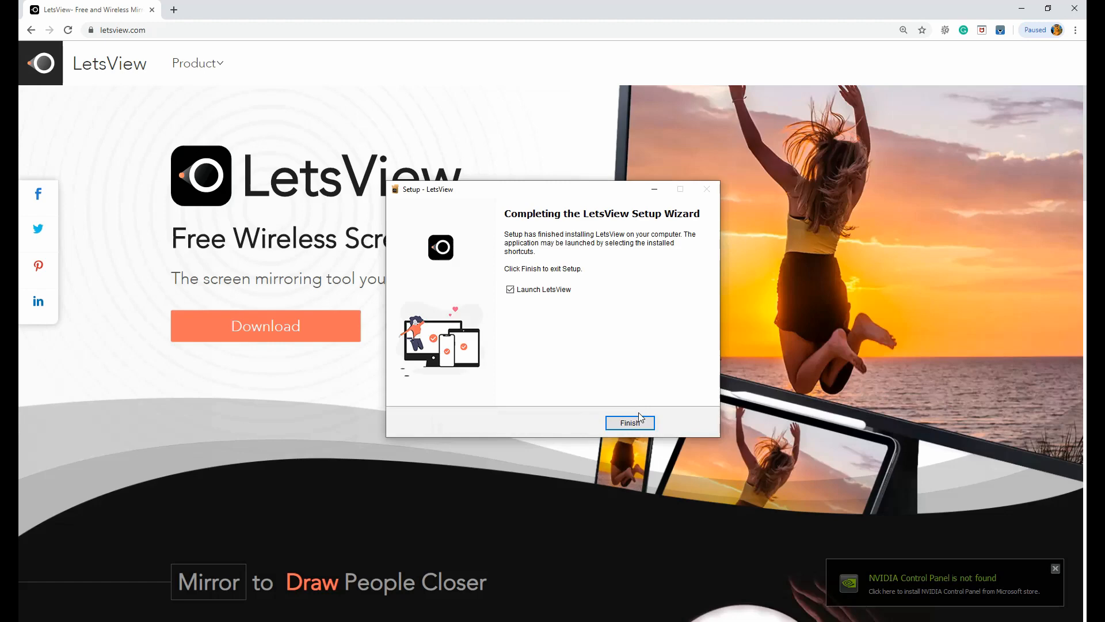
pyautogui.click(630, 422)
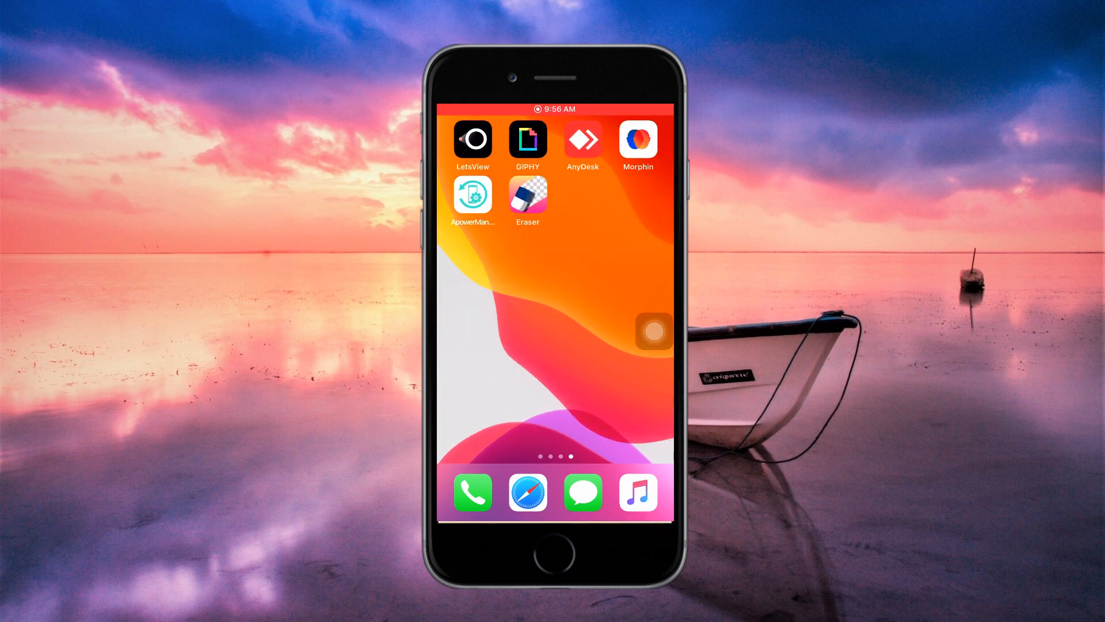
# Step: Launch LetsView on the iPhone and redetect the LetsView[ApowerTechPC3] computer
pyautogui.click(472, 138)
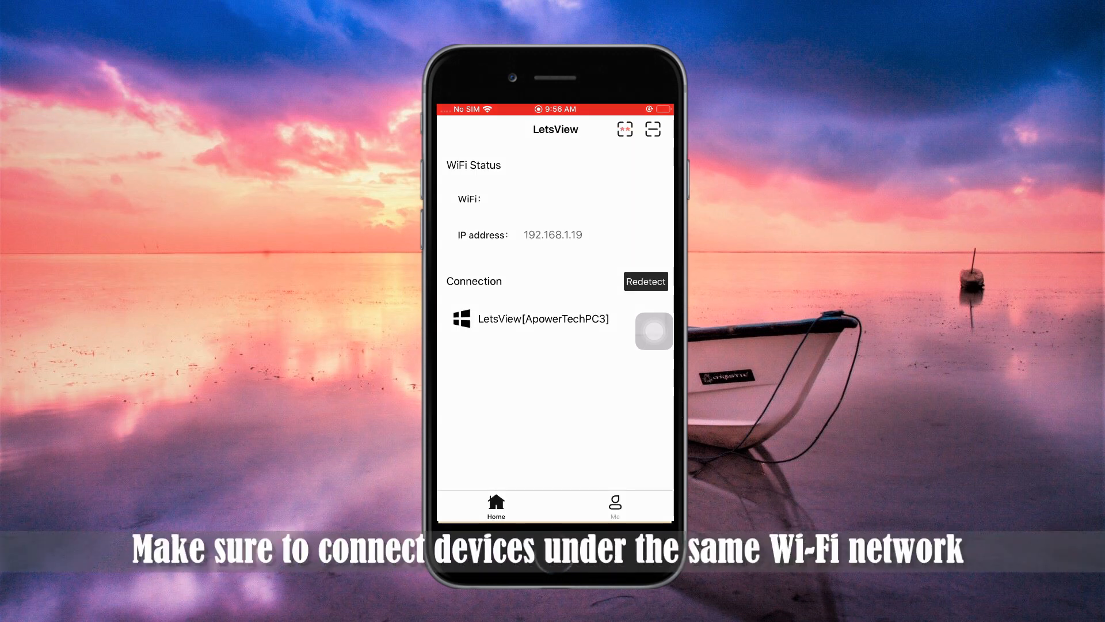
pyautogui.click(554, 318)
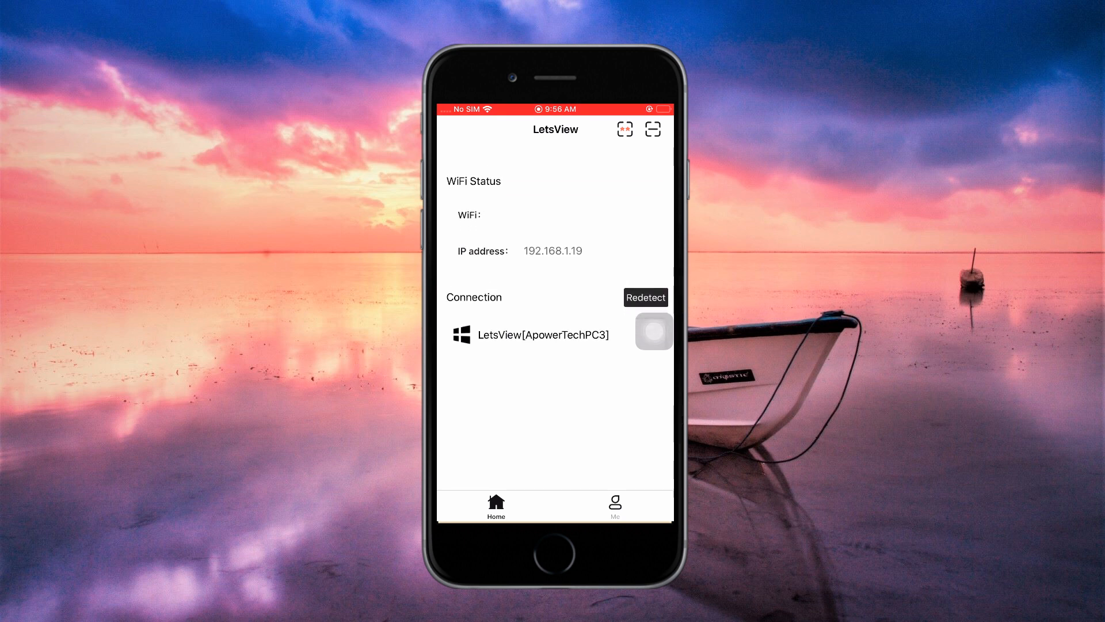
# Step: Bring up Control Center and choose Screen Mirroring
pyautogui.click(644, 297)
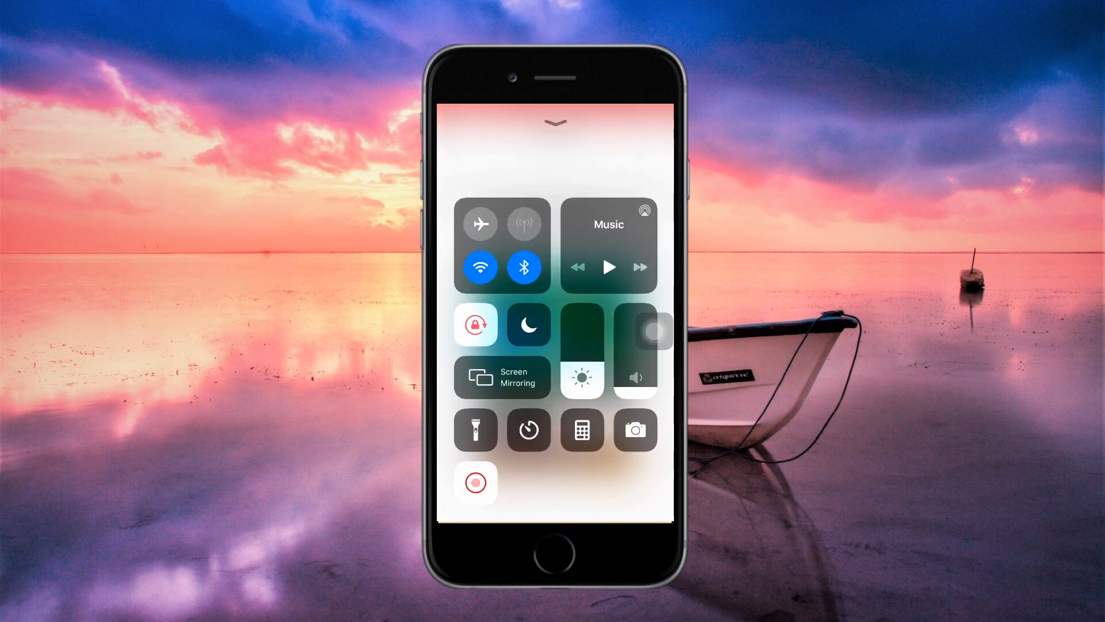
pyautogui.click(502, 376)
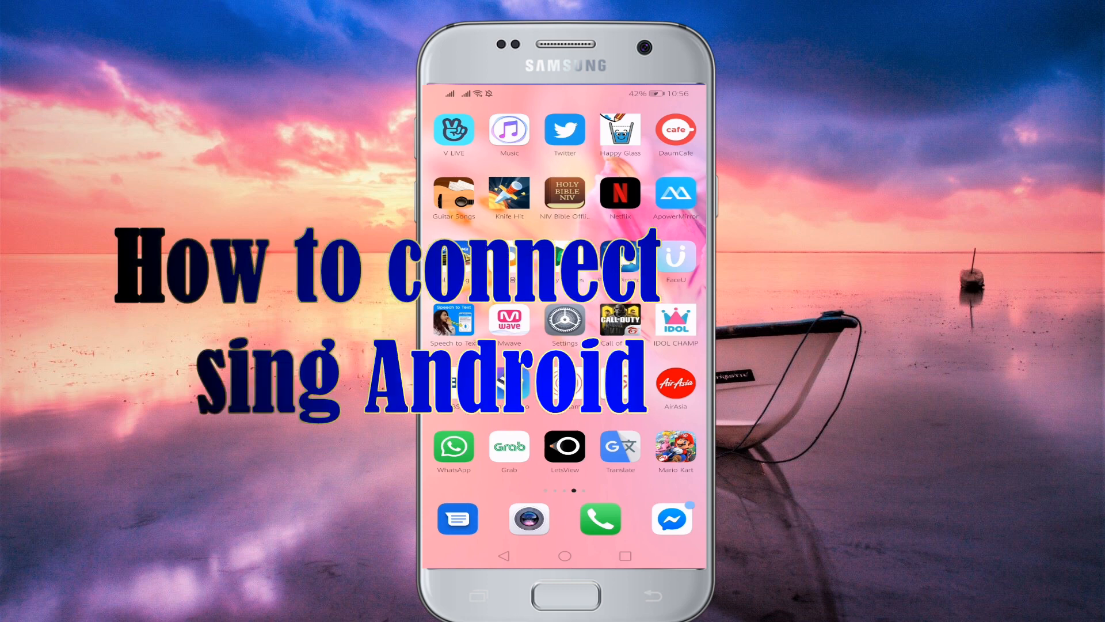
# Step: Launch LetsView on the Android phone and wait on the Home tab for device detection
pyautogui.click(564, 447)
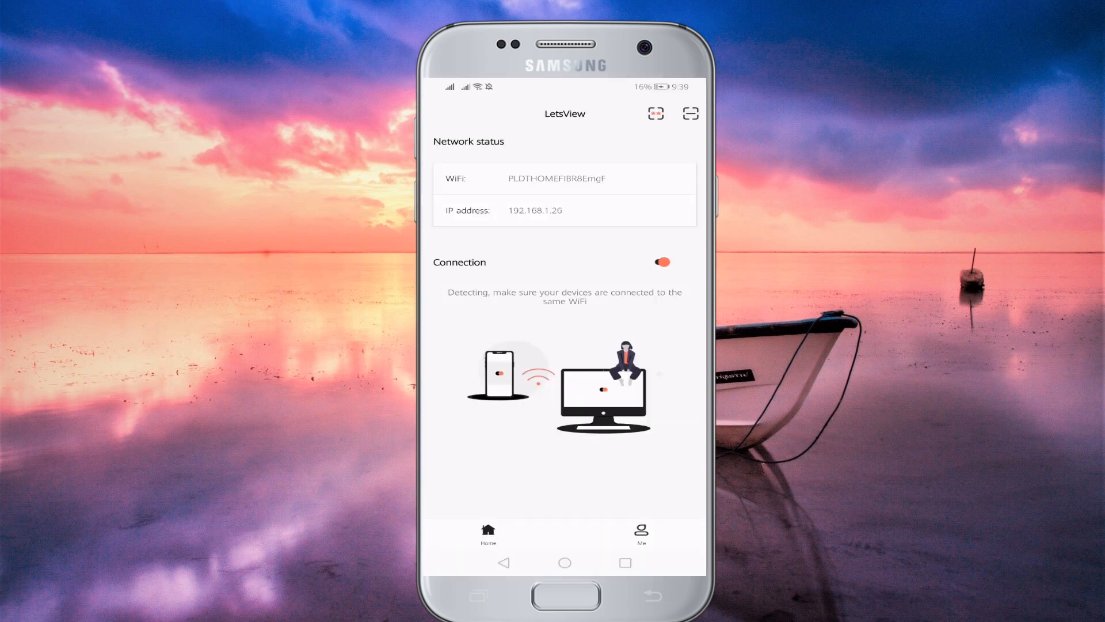
pyautogui.click(659, 262)
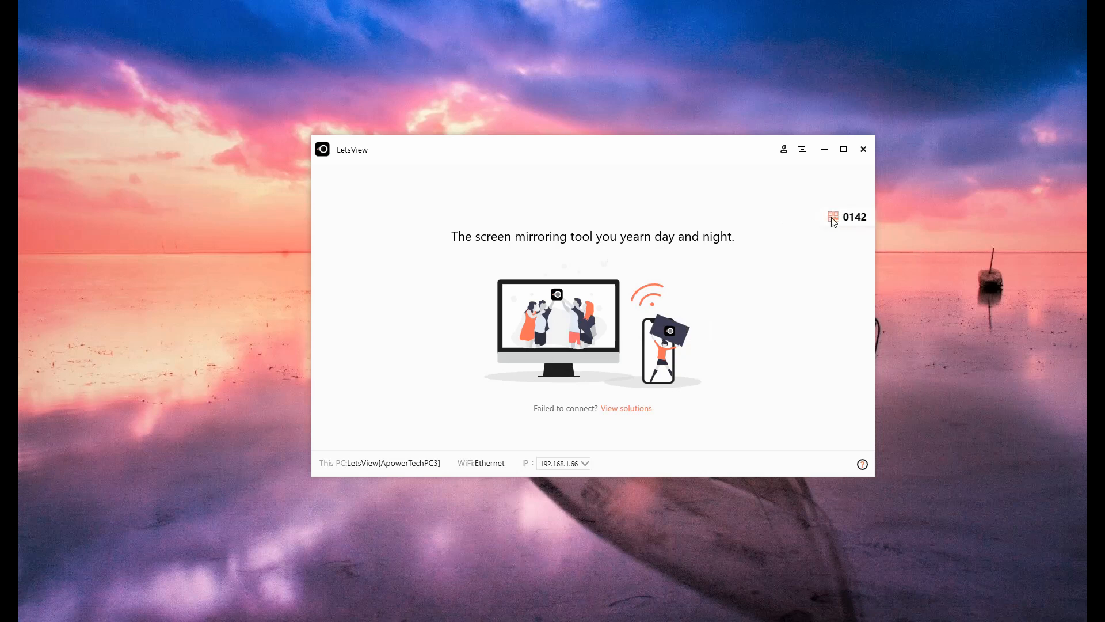
pyautogui.click(832, 216)
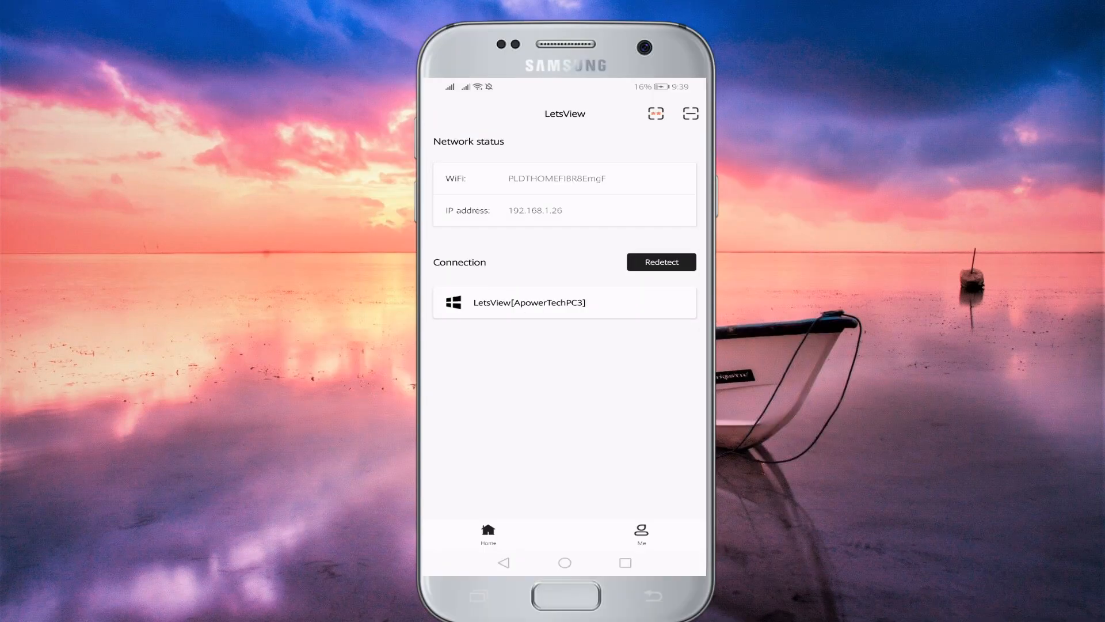
pyautogui.click(688, 113)
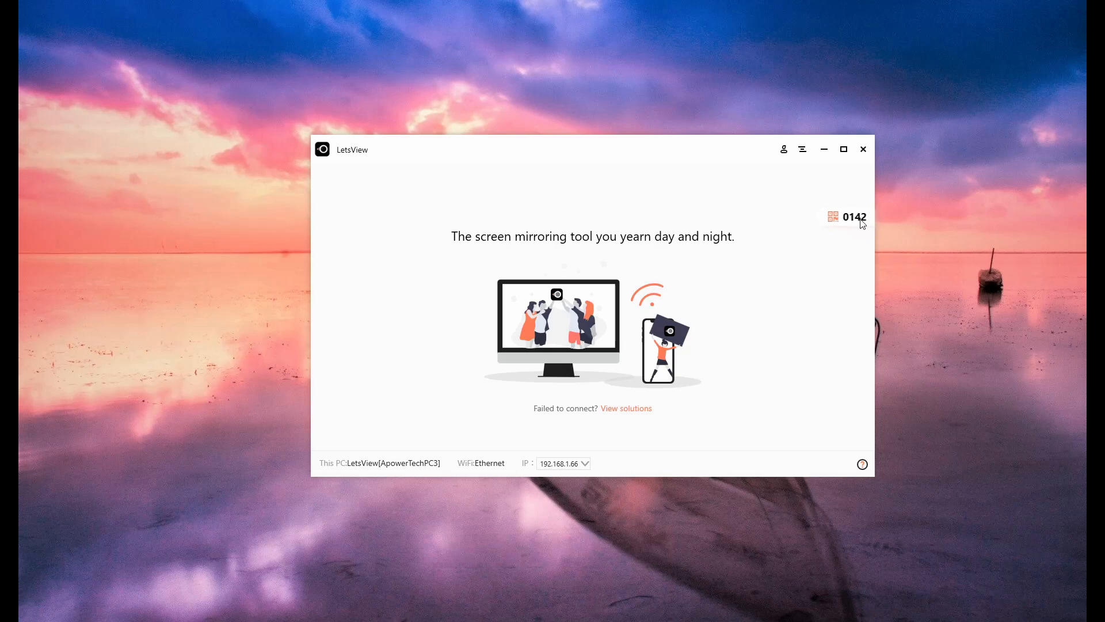
pyautogui.moveTo(849, 231)
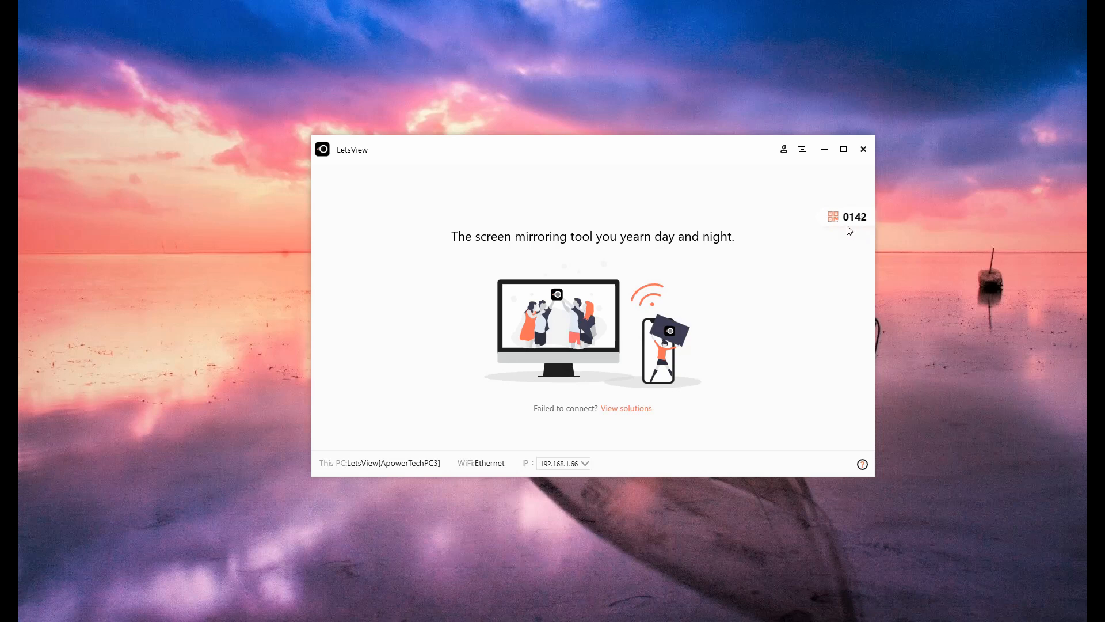
pyautogui.moveTo(909, 252)
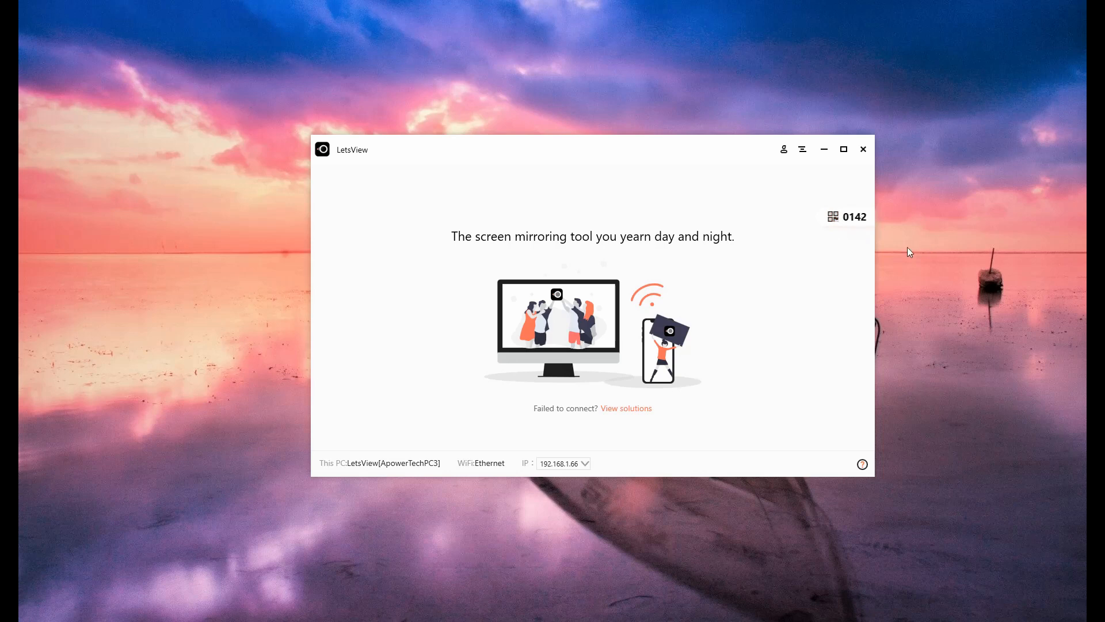
pyautogui.click(833, 217)
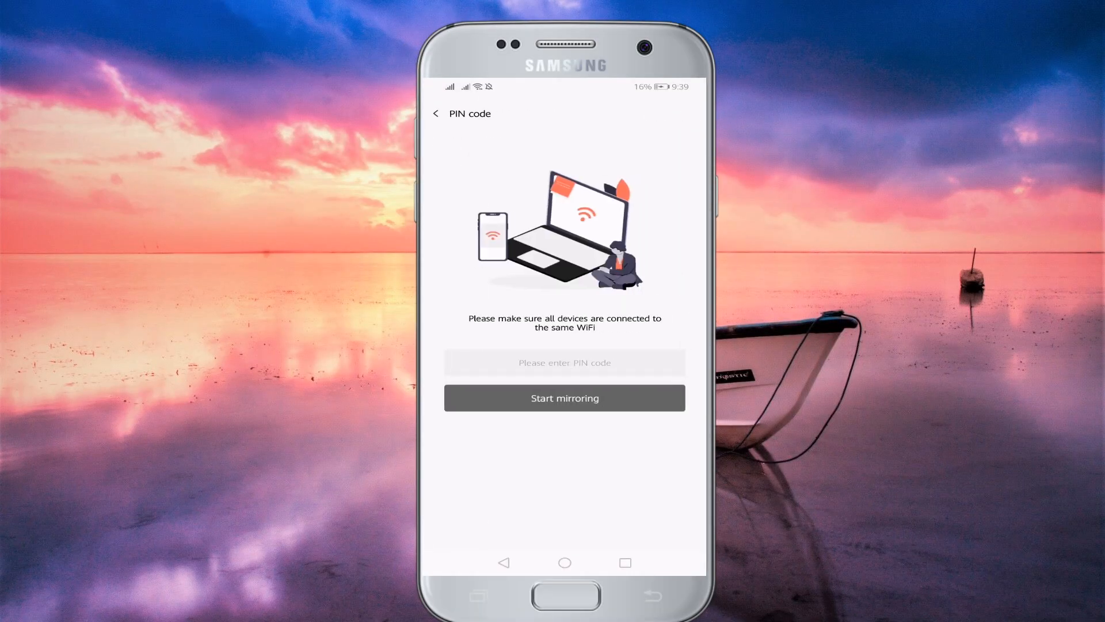
pyautogui.click(564, 363)
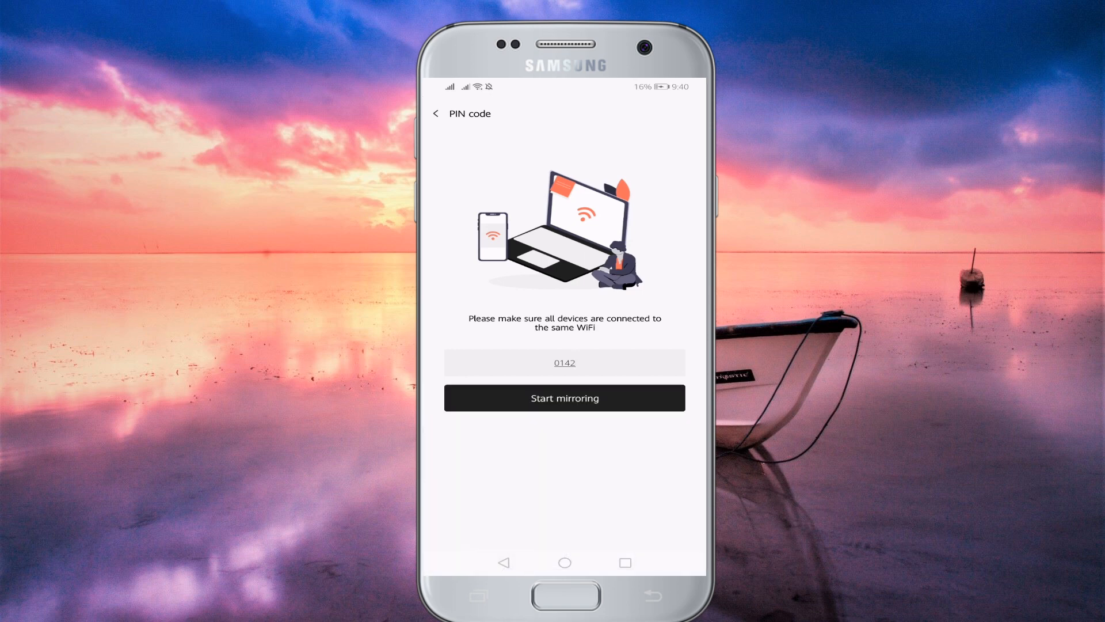
pyautogui.click(564, 397)
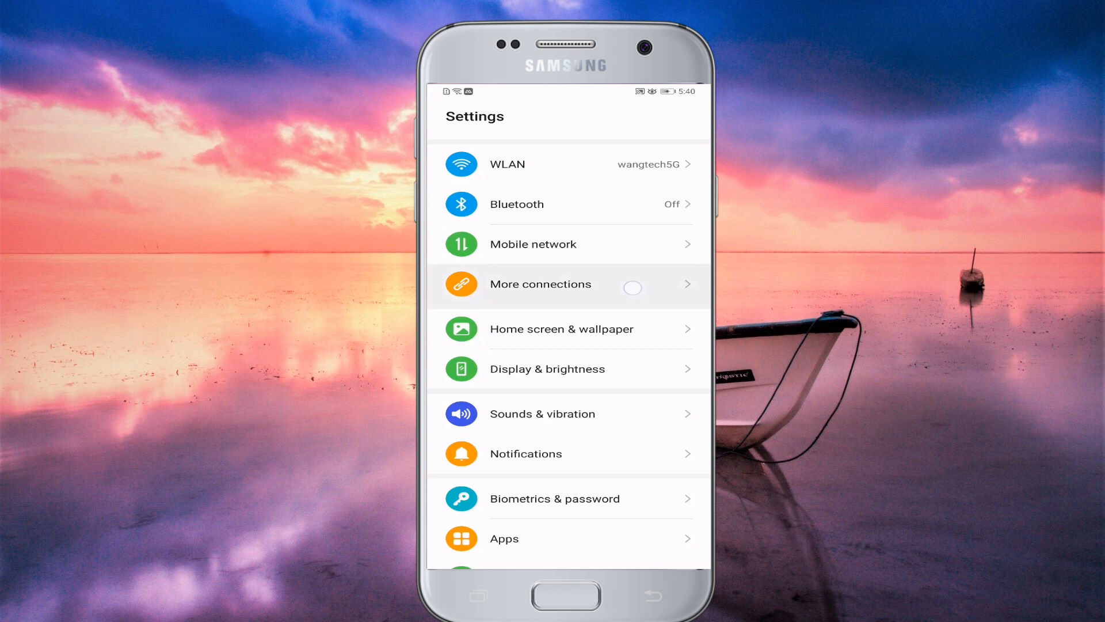
# Step: Go to More connections > Easy Projection and turn on Wireless projection
pyautogui.click(541, 284)
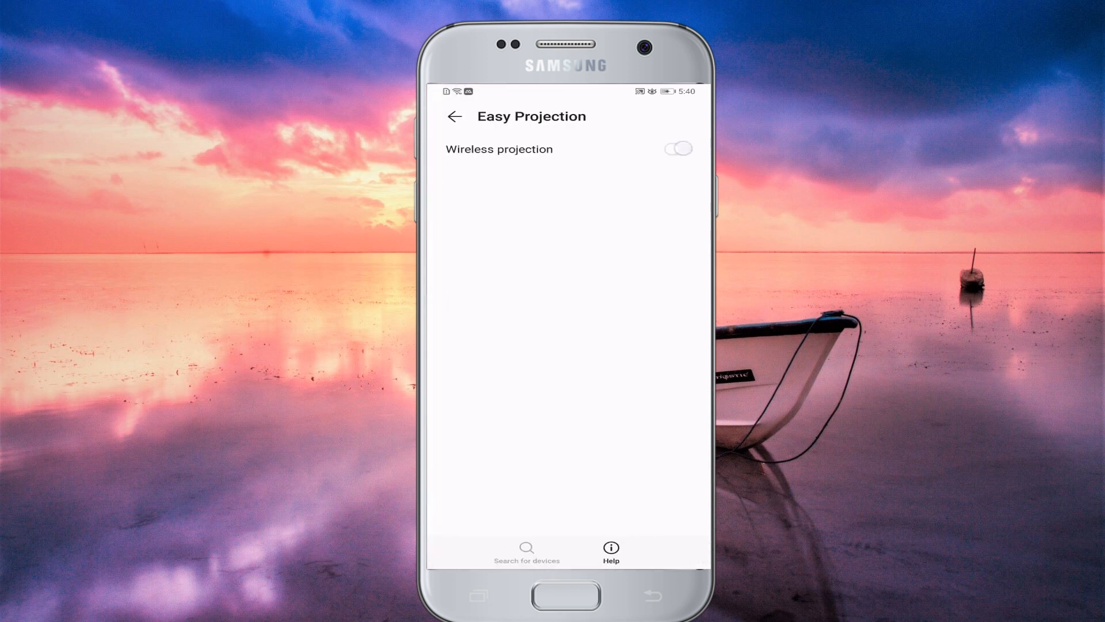
pyautogui.click(676, 149)
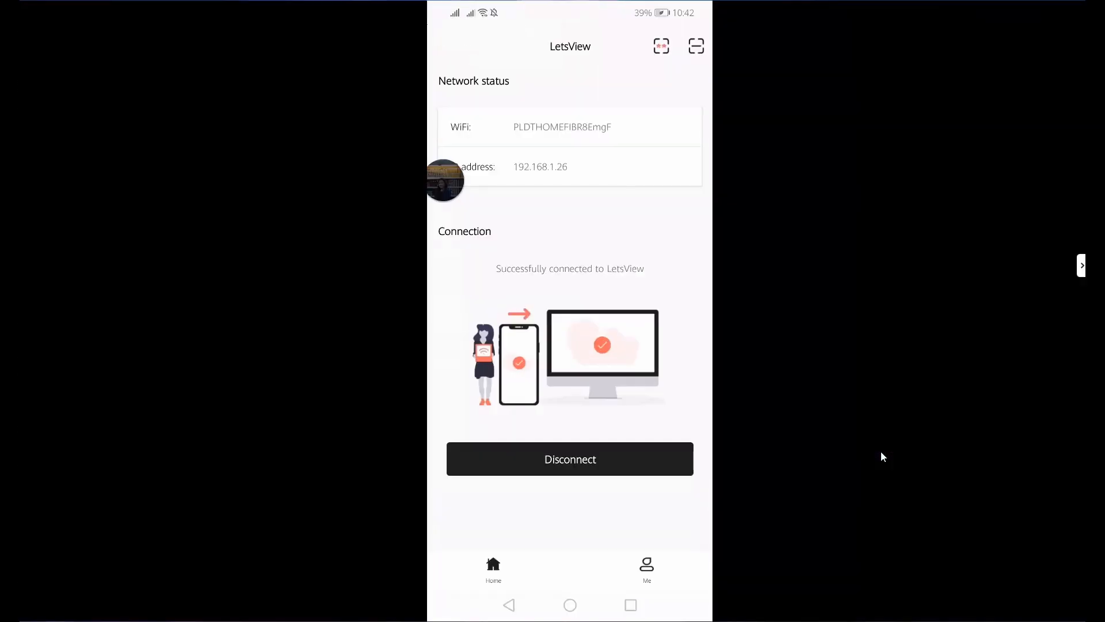
pyautogui.moveTo(893, 416)
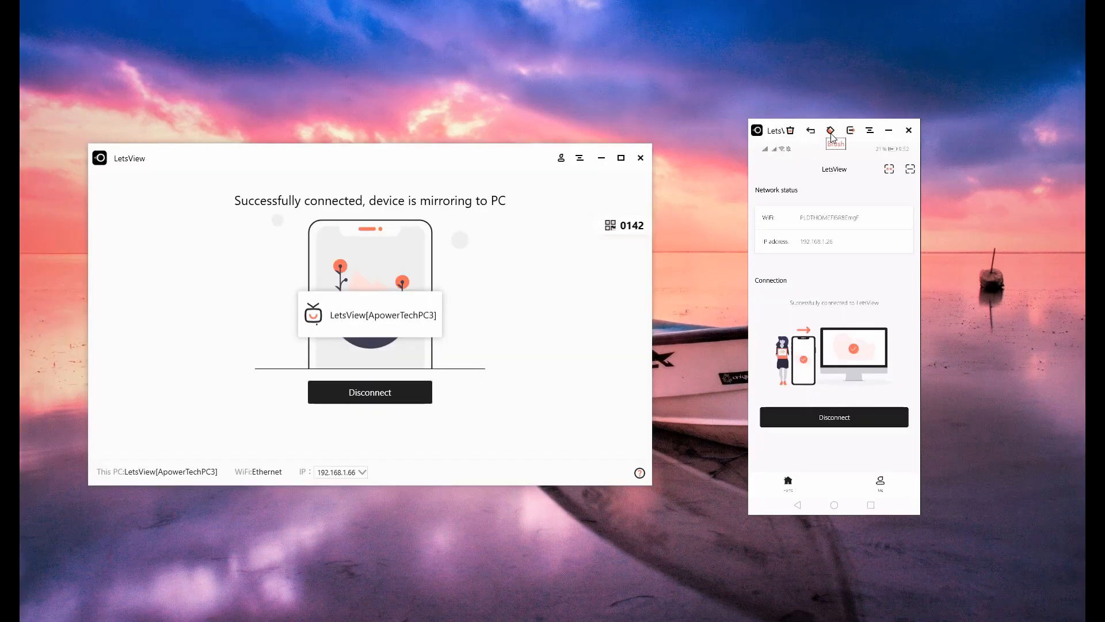
pyautogui.moveTo(827, 215)
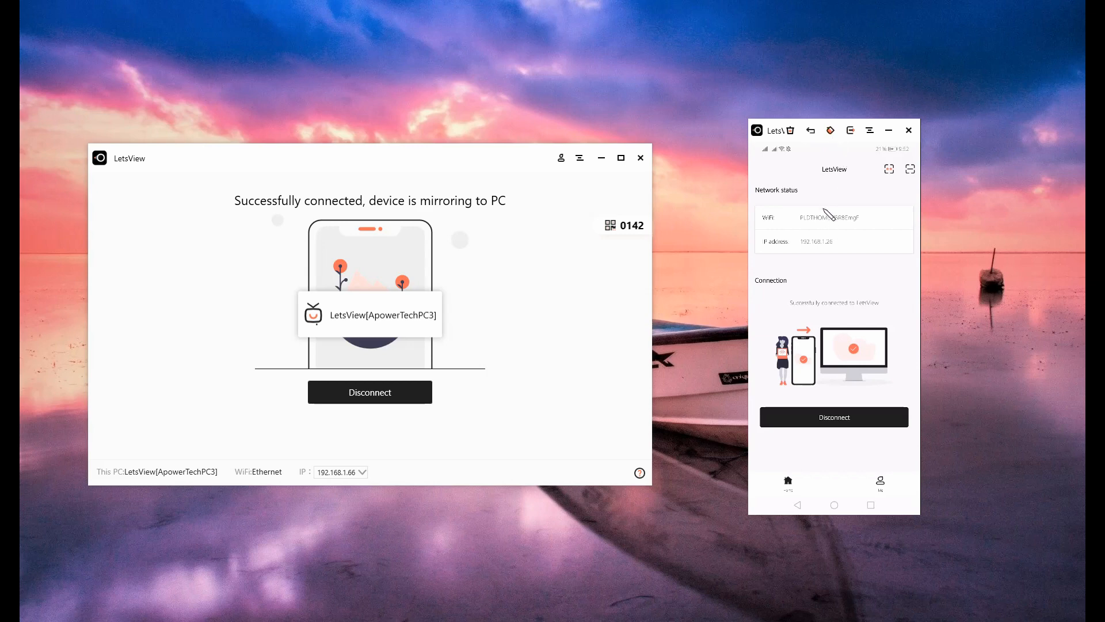
pyautogui.moveTo(820, 210)
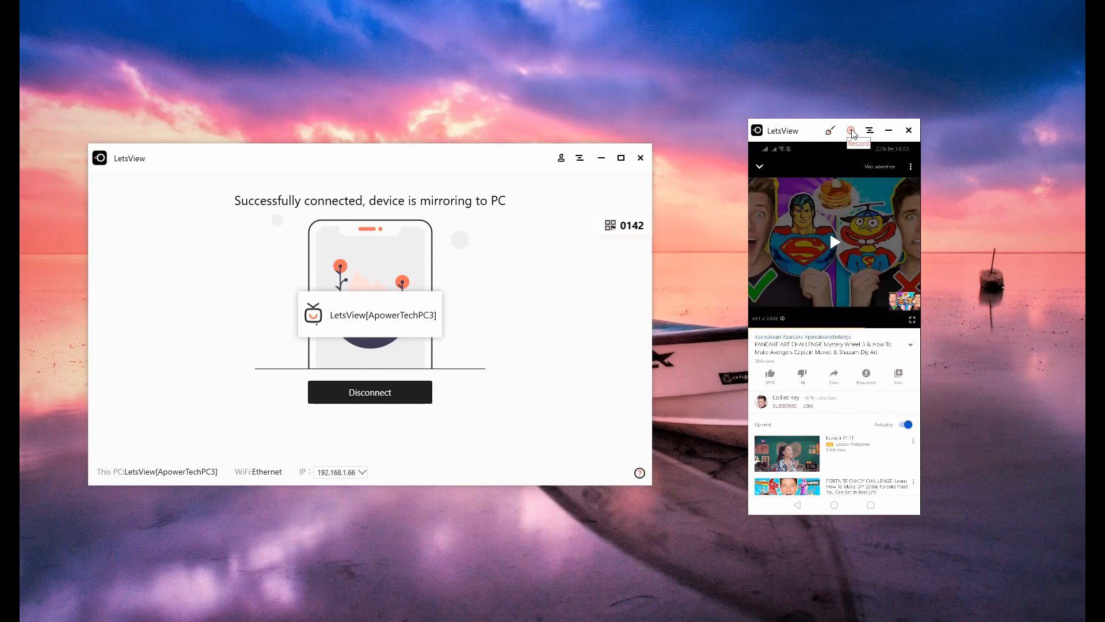
# Step: Start recording the mirrored phone screen from the mirror window toolbar
pyautogui.click(851, 130)
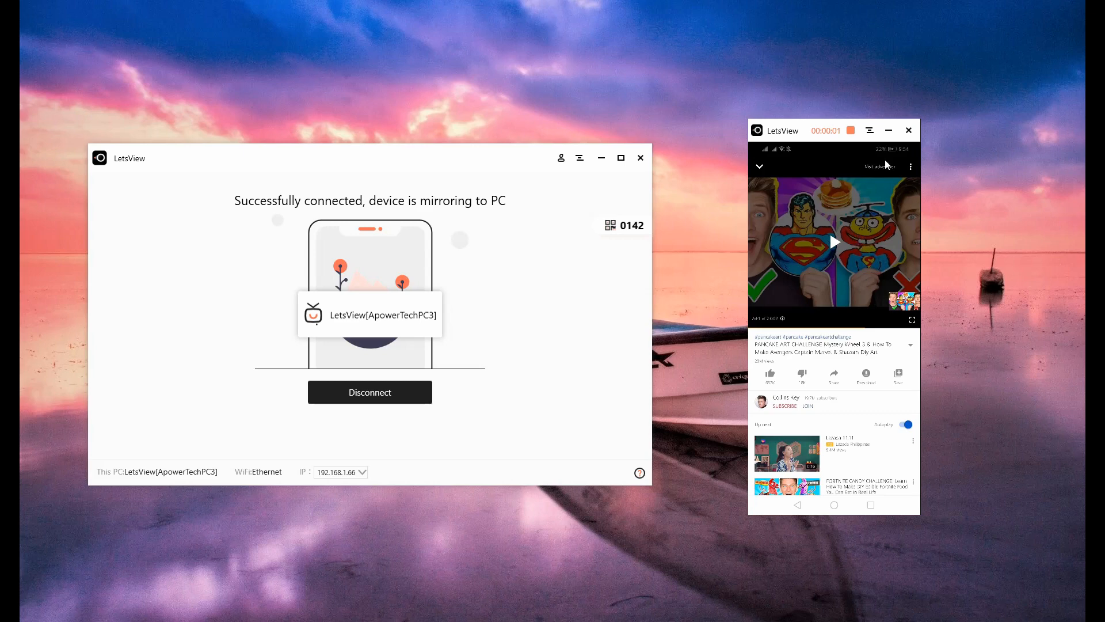
pyautogui.moveTo(842, 179)
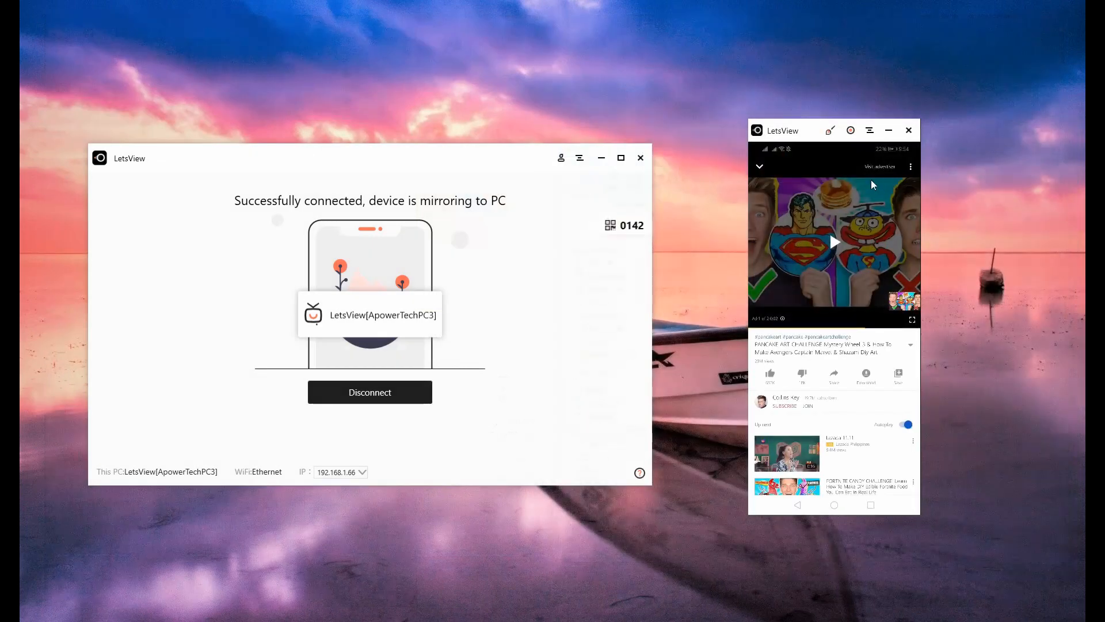
# Step: Stop the recording from the mirror window's menu
pyautogui.click(869, 130)
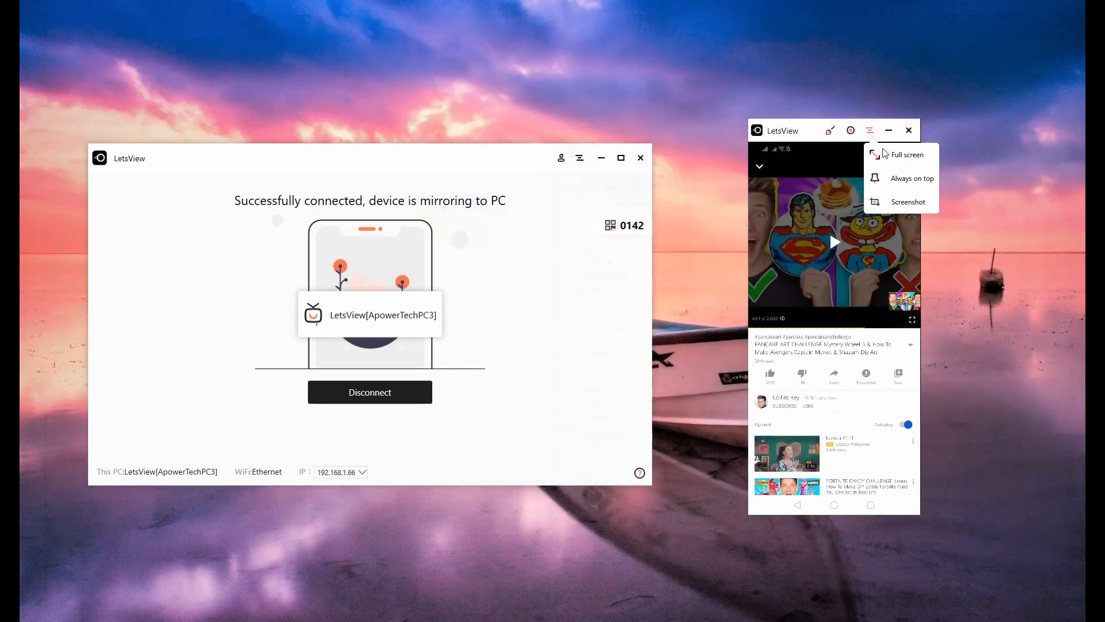
pyautogui.click(905, 155)
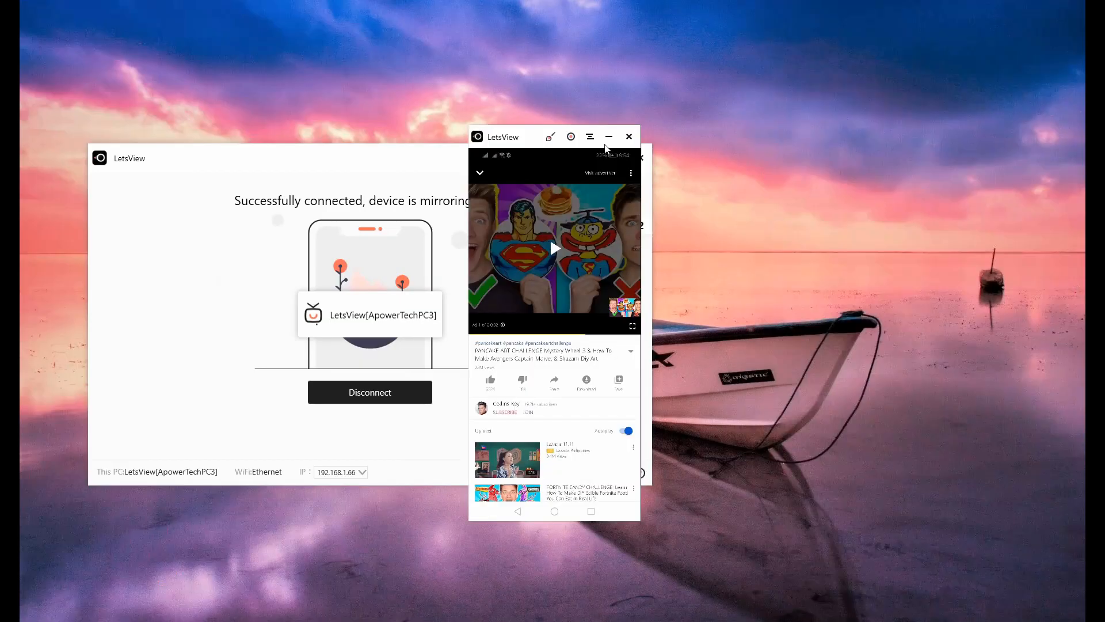
# Step: Take a screenshot of the mirrored phone screen, copied to the clipboard
pyautogui.click(855, 136)
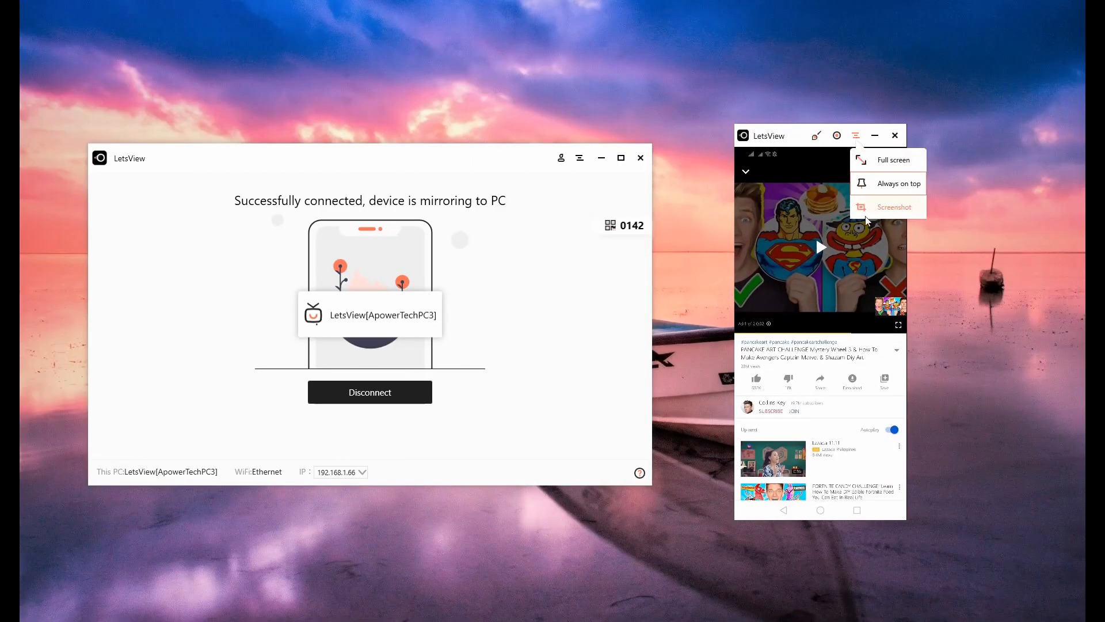
pyautogui.click(893, 206)
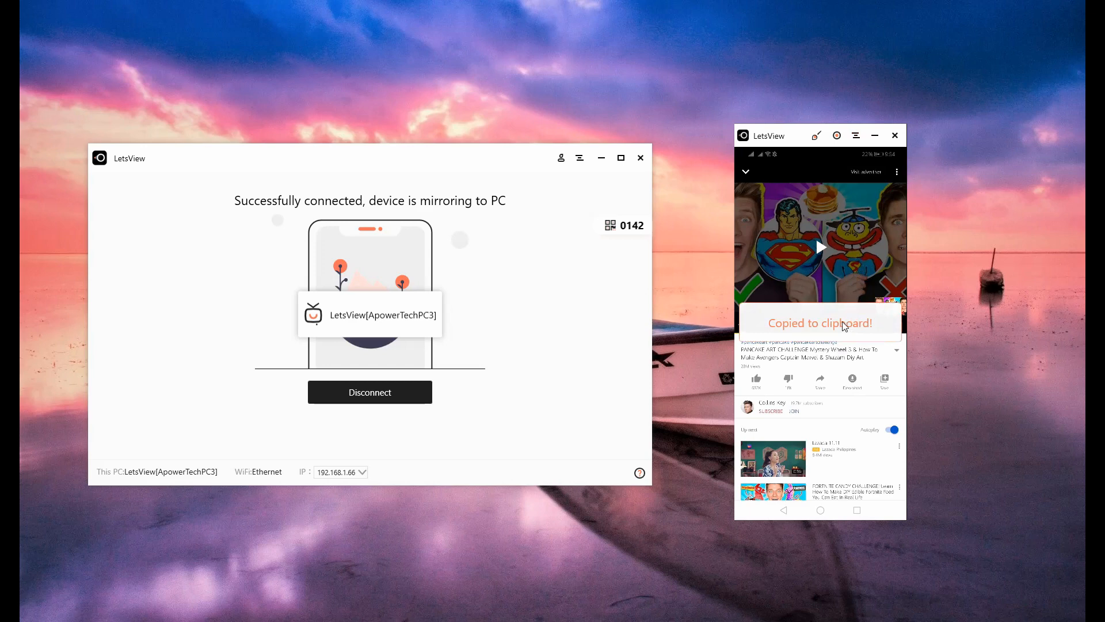
pyautogui.click(855, 136)
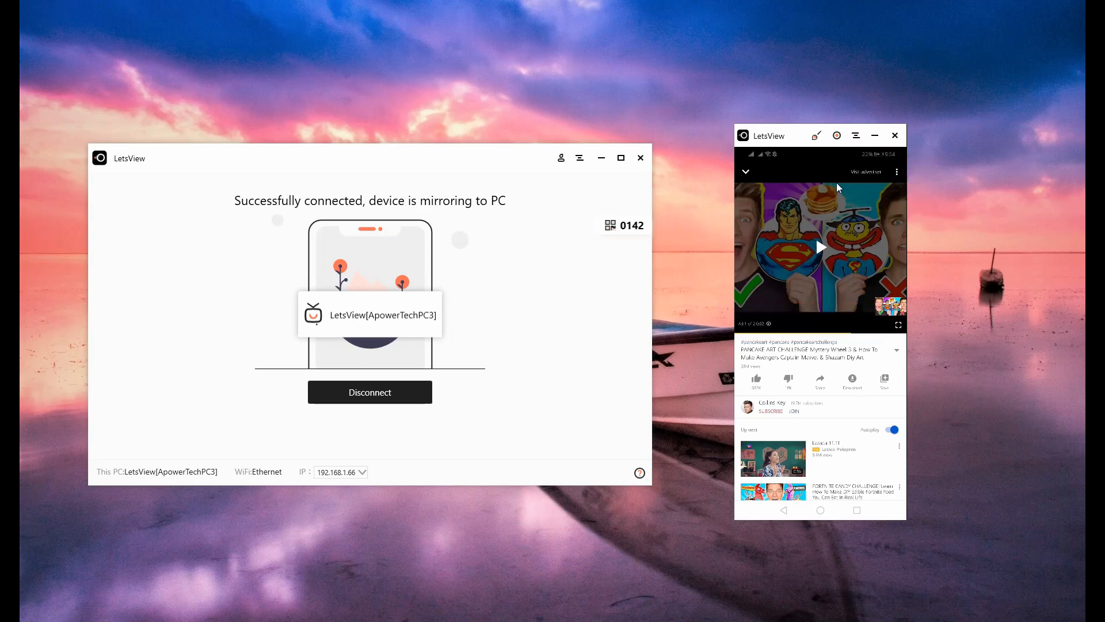
pyautogui.moveTo(961, 269)
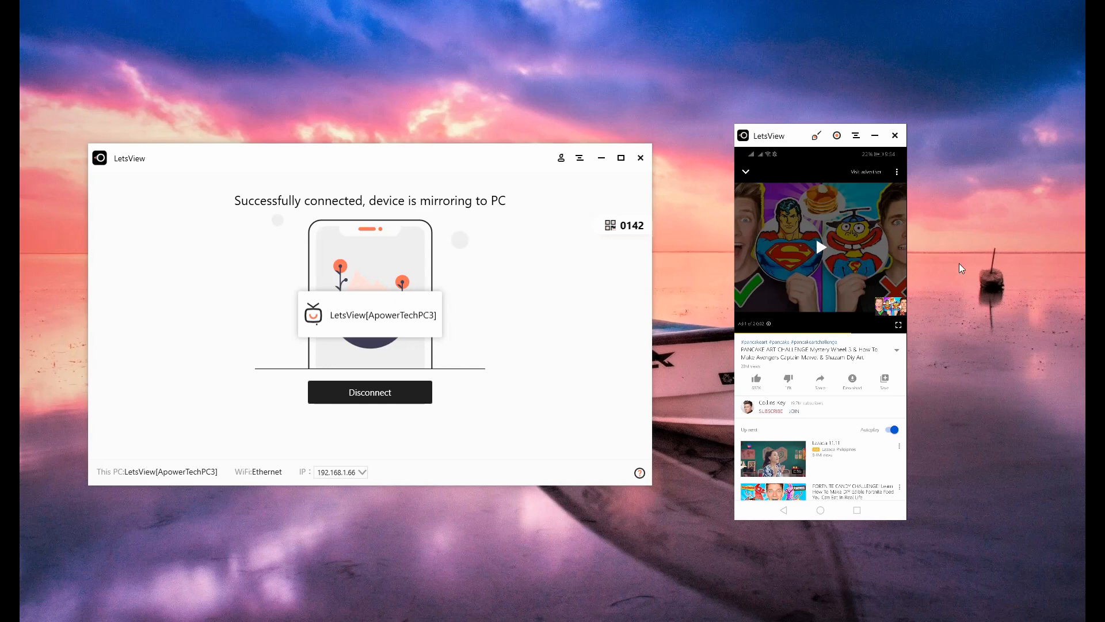